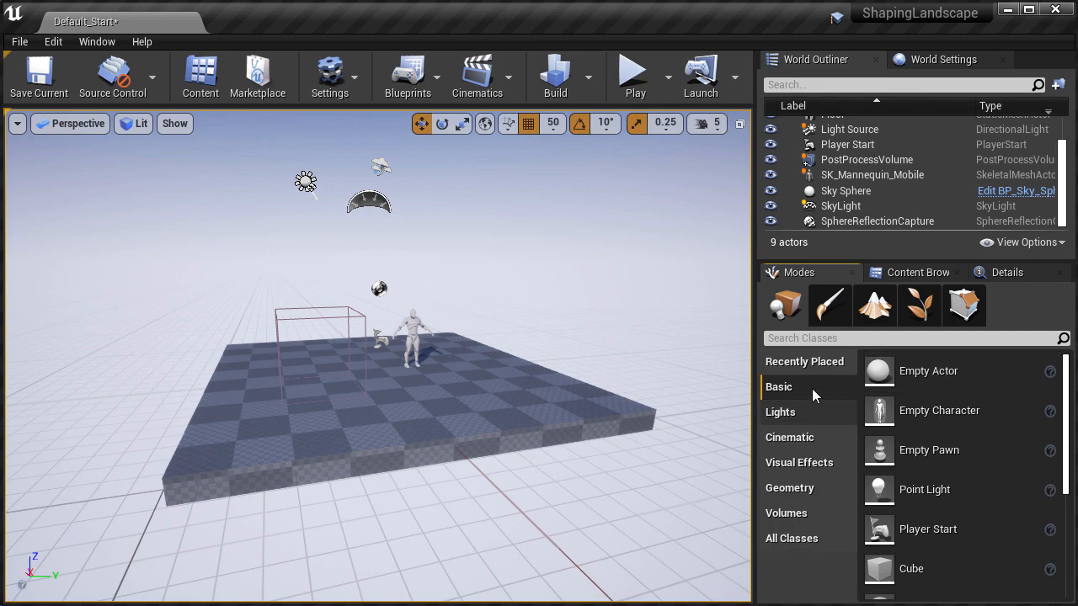
pyautogui.moveTo(875, 304)
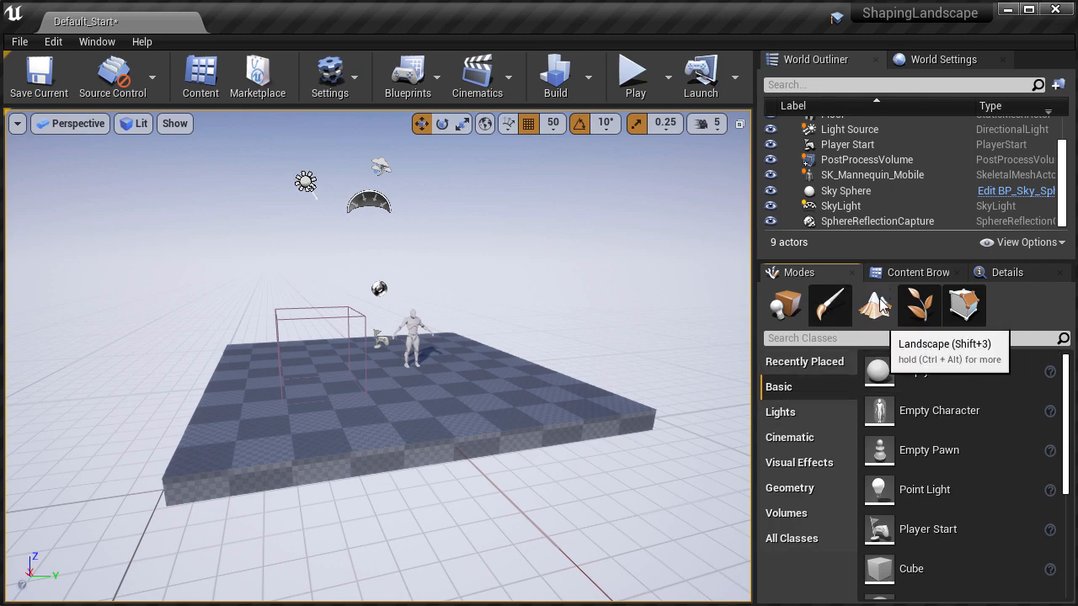
# Enter Landscape mode and scroll the new-landscape settings to the Enable Edit Layers checkbox
pyautogui.click(876, 307)
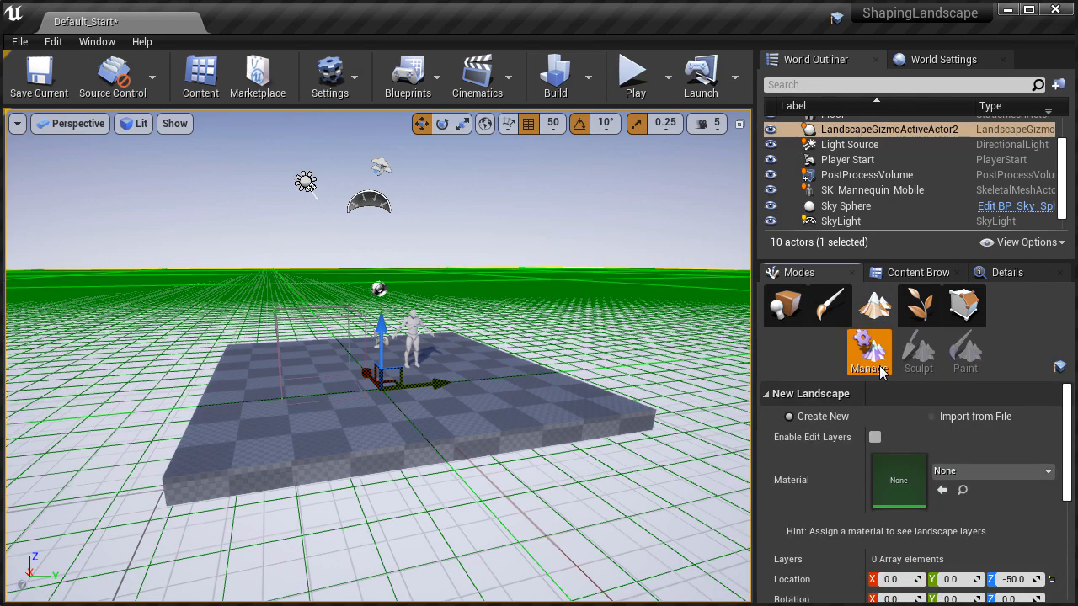
pyautogui.scroll(-3)
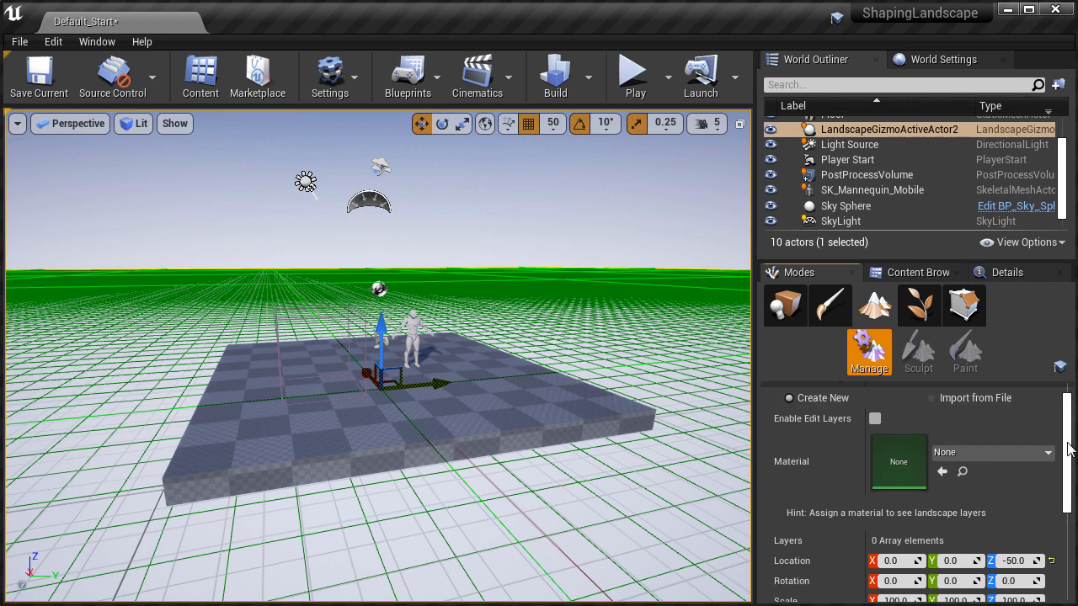
pyautogui.scroll(-3)
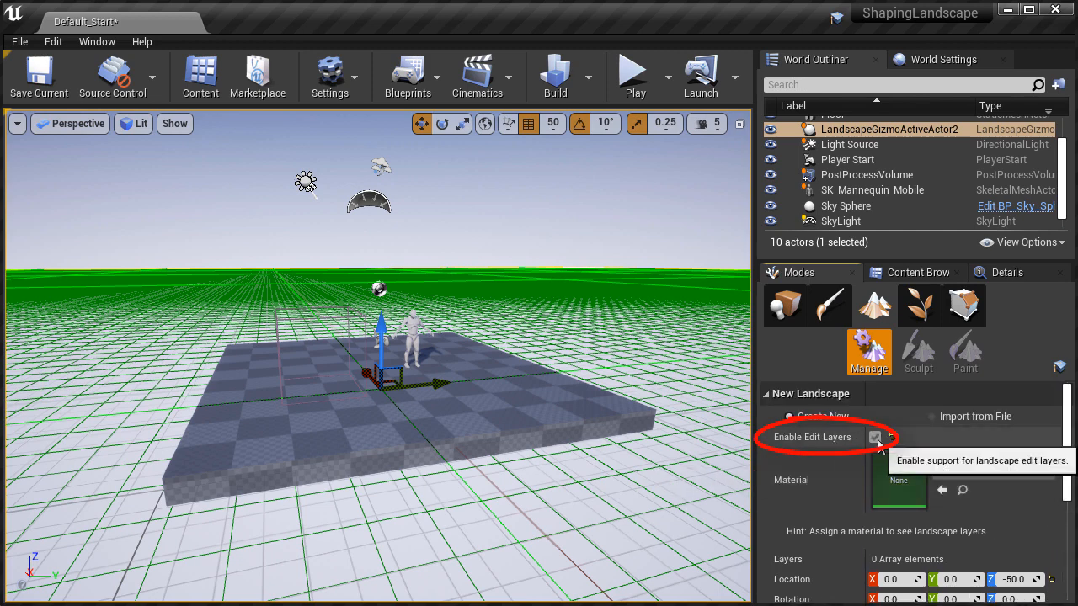
# Create the new landscape with Enable Edit Layers ticked
pyautogui.click(876, 438)
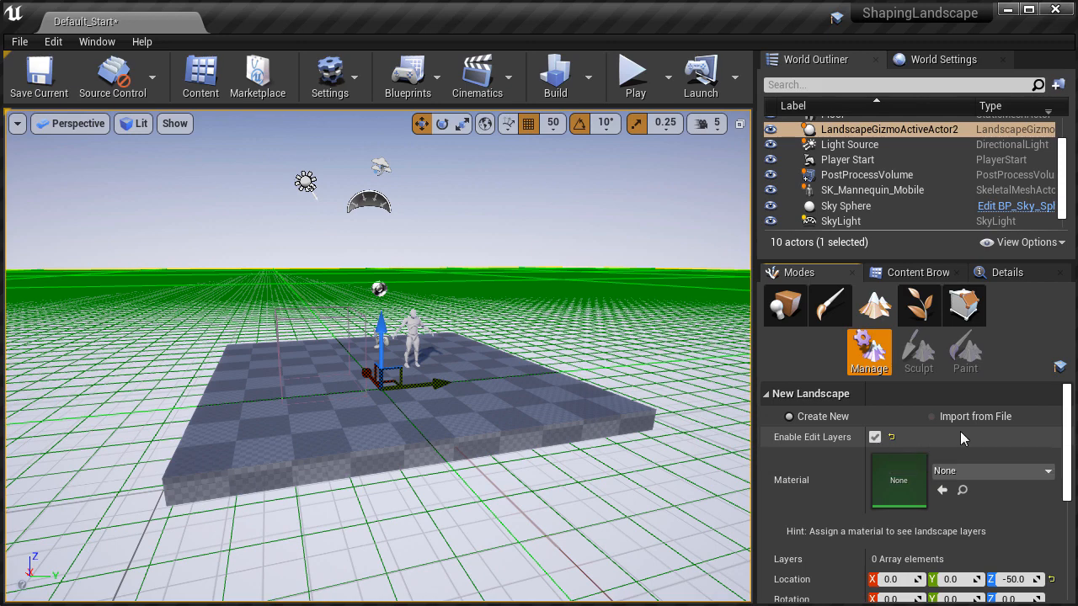
pyautogui.scroll(-3)
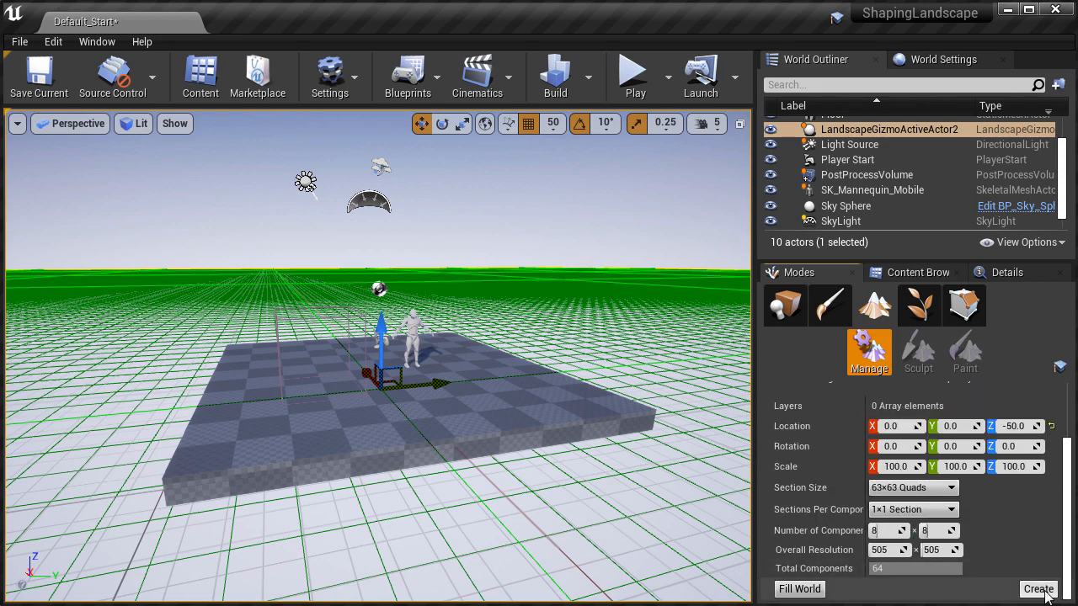
pyautogui.click(1037, 590)
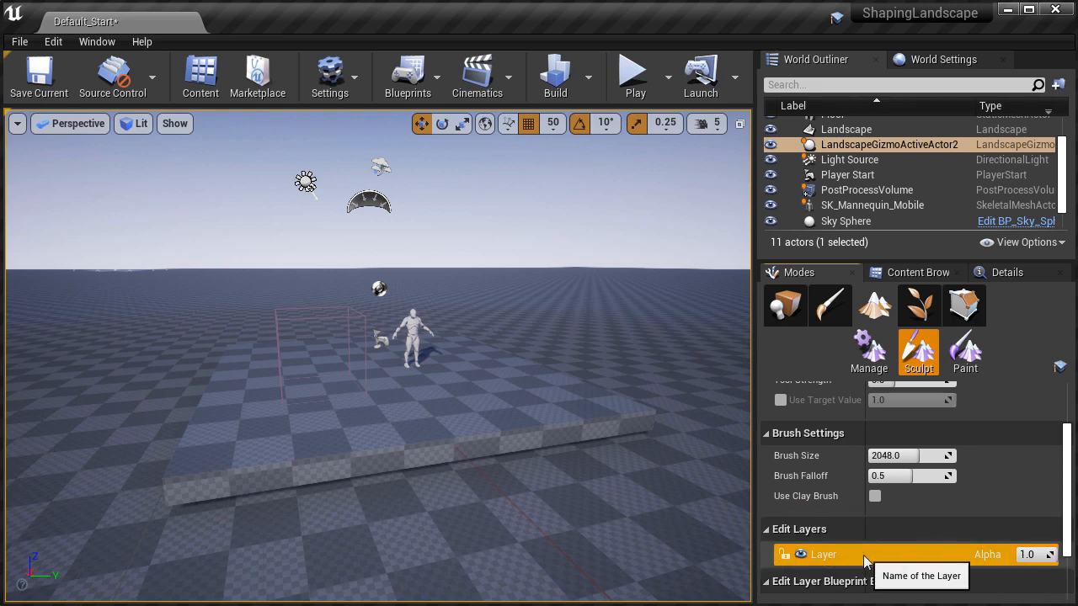
# Open the hilly landscape test level with sculpting active
pyautogui.click(964, 349)
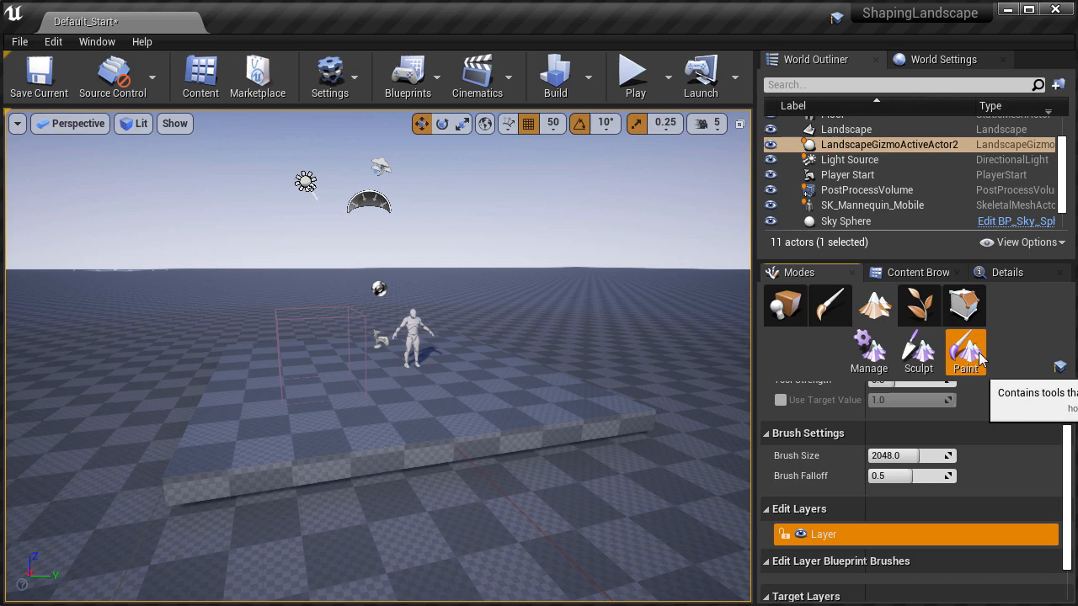
pyautogui.moveTo(872, 535)
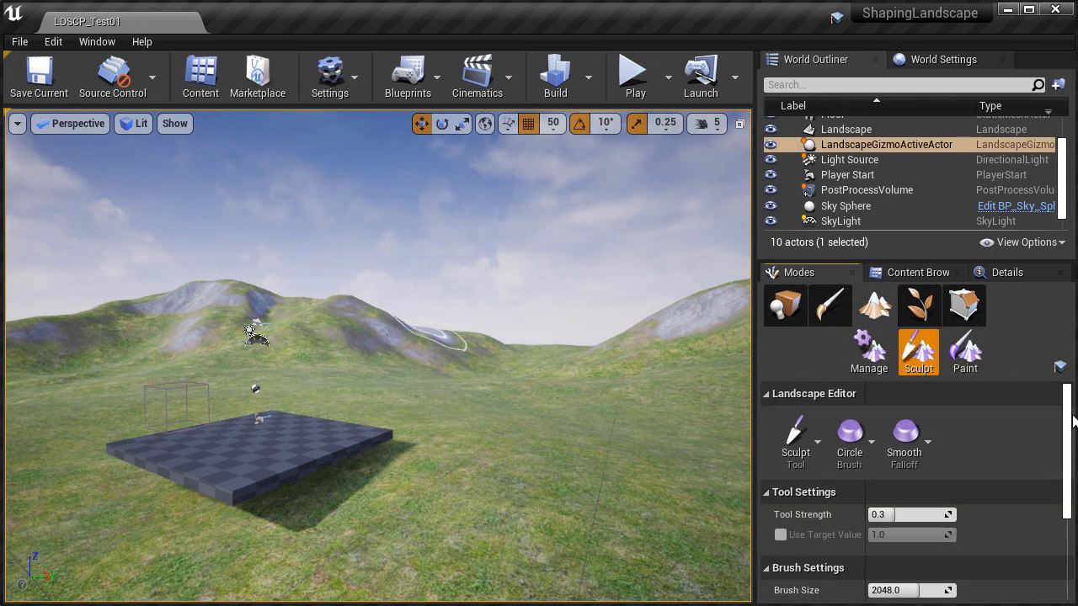
# Scroll to the hilly Landscape actor for selection in Place mode
pyautogui.scroll(-3)
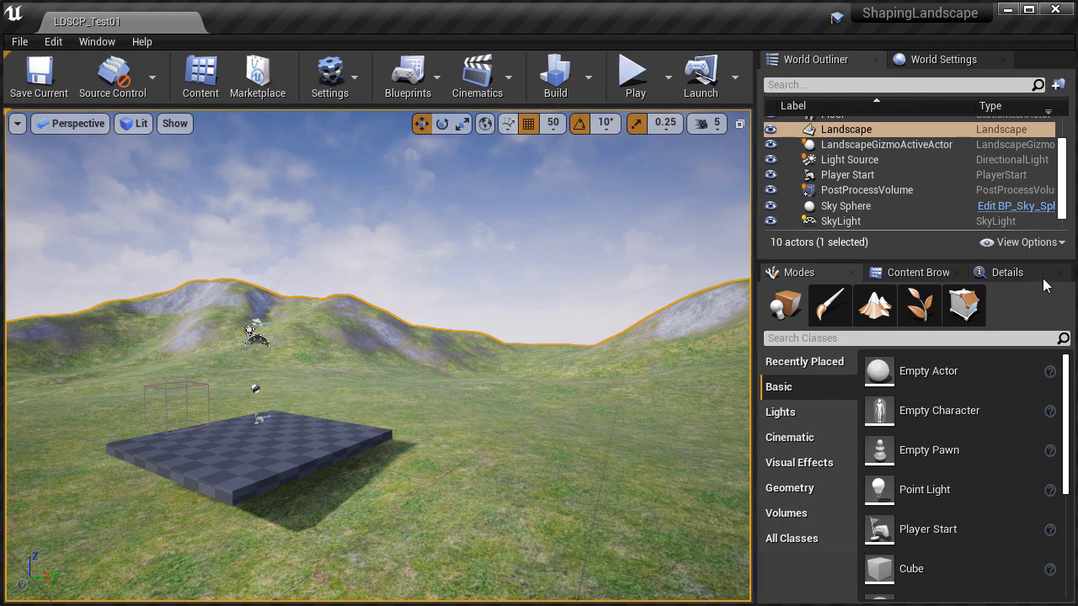
# Enable Edit Layers on the hilly Landscape via Details, confirm Yes, and return to sculpting
pyautogui.click(1007, 272)
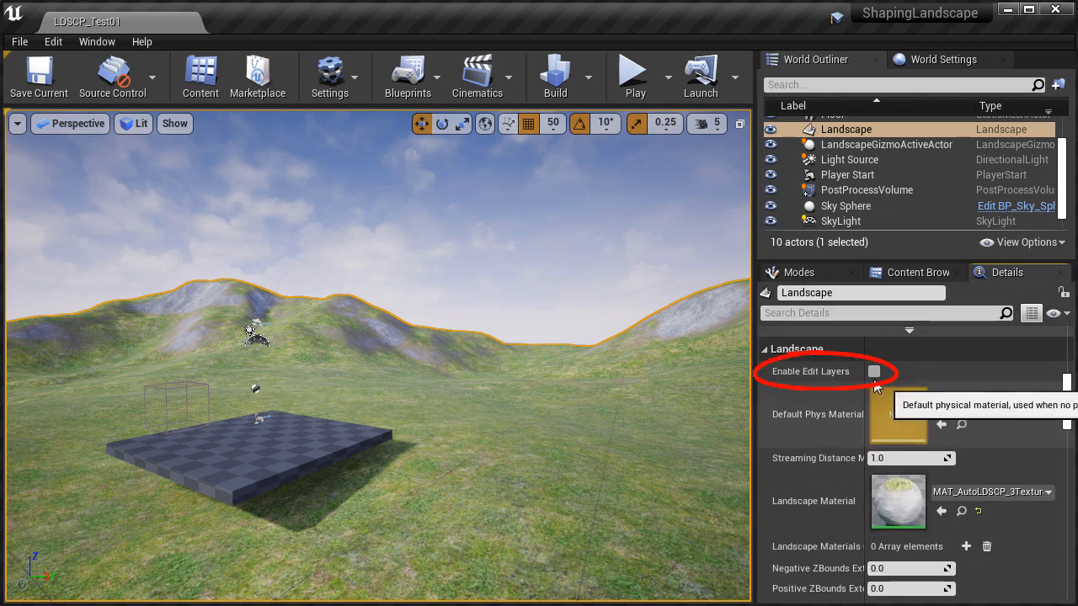
pyautogui.click(872, 372)
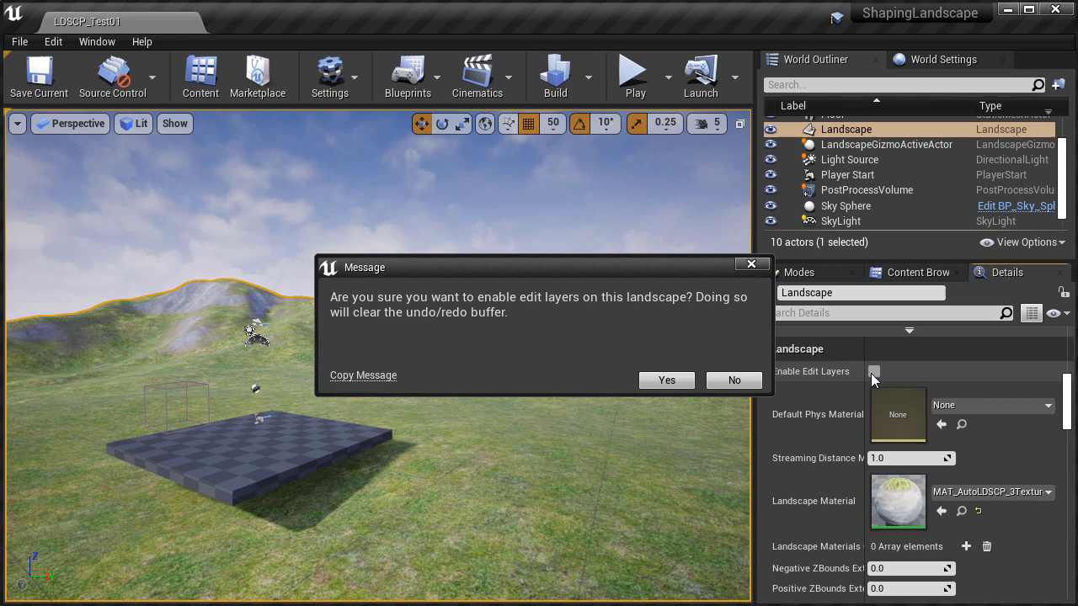
pyautogui.click(665, 380)
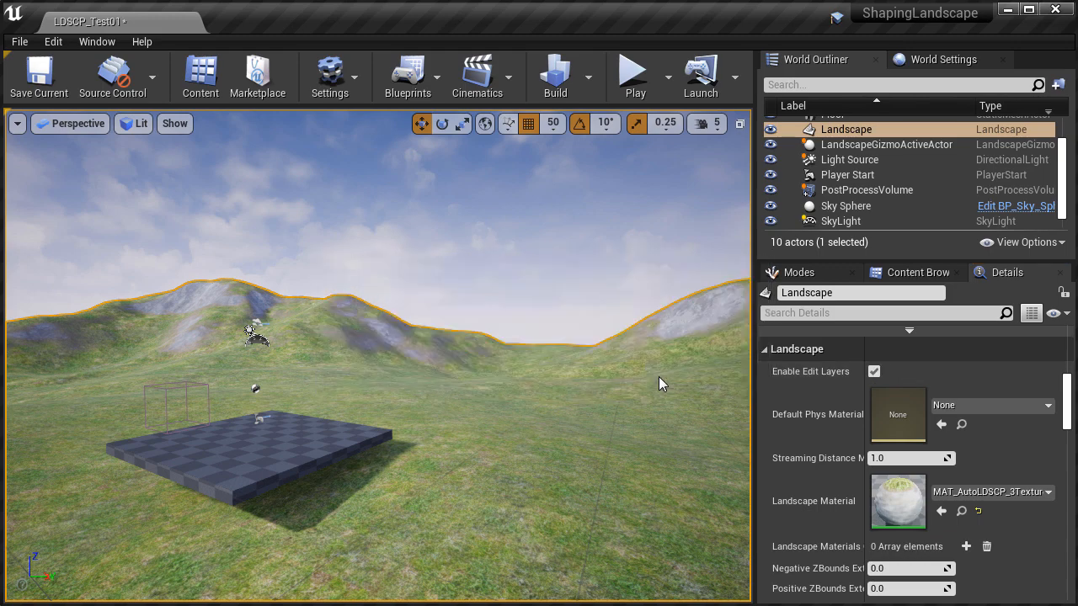
pyautogui.click(798, 273)
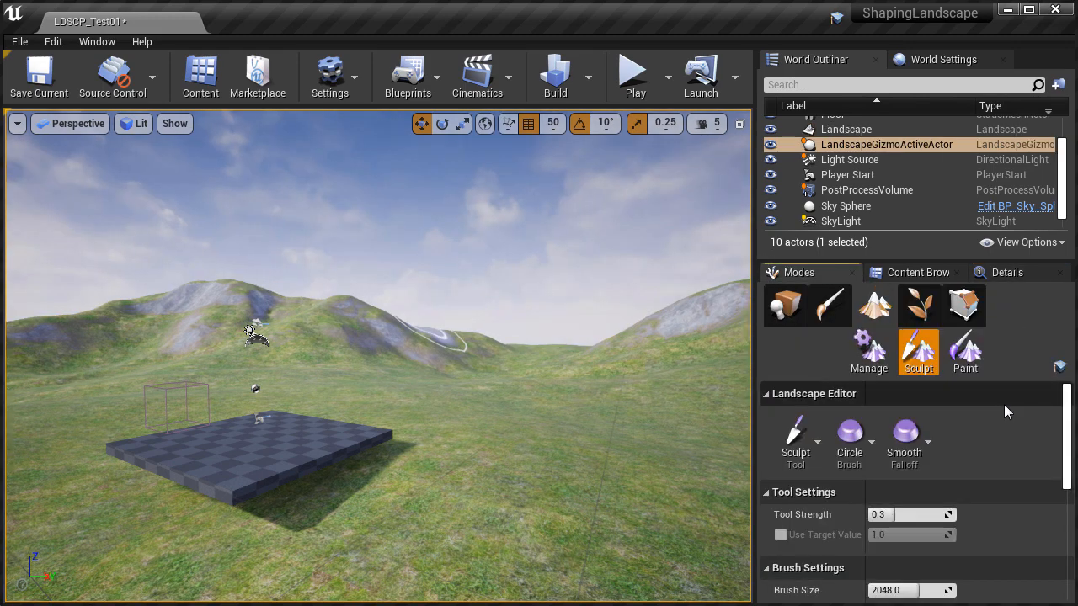
pyautogui.scroll(-3)
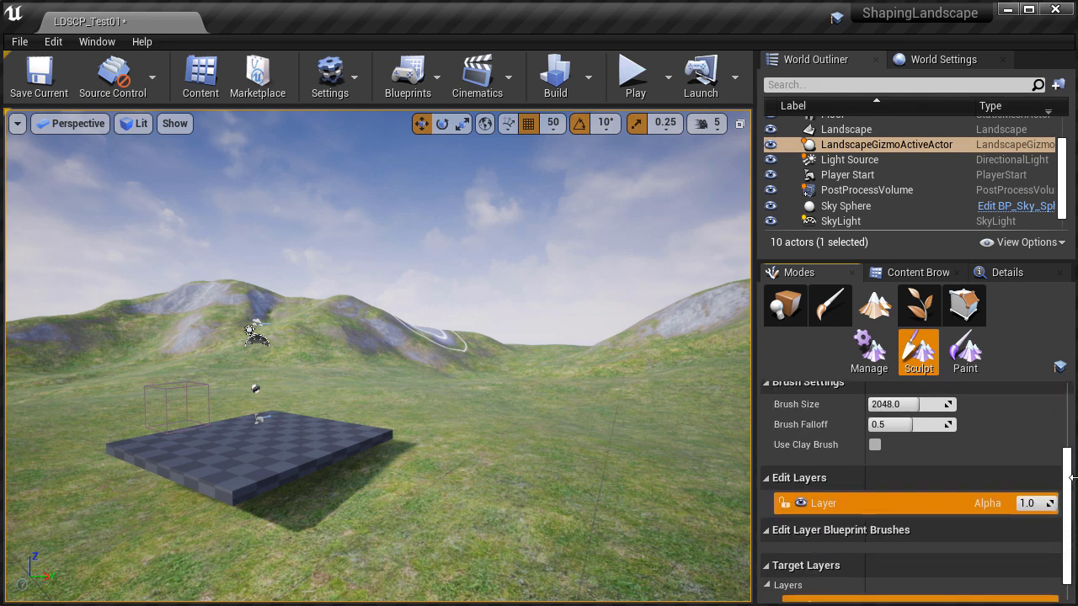